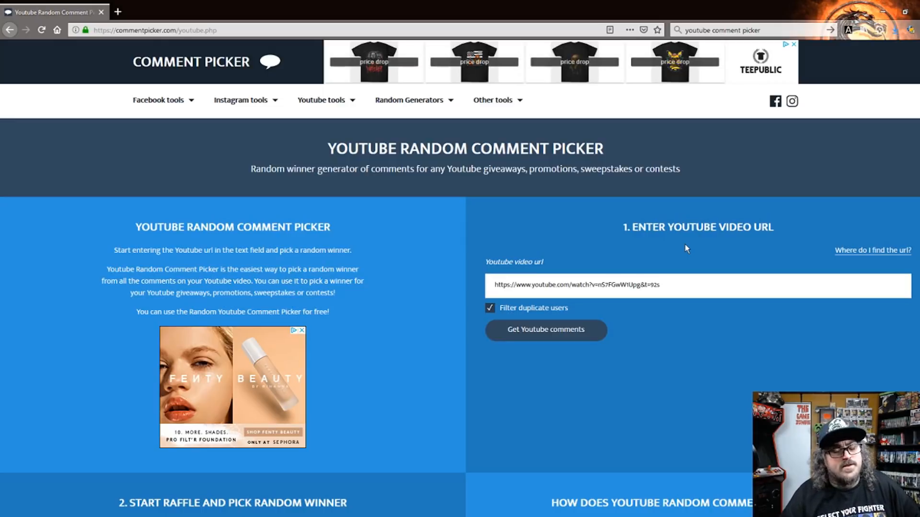
Fetch the YouTube video's comments, yielding 126 unique commenters with duplicates filtered.
{"action": "scroll", "scroll_direction": "down", "scroll_amount": 3}
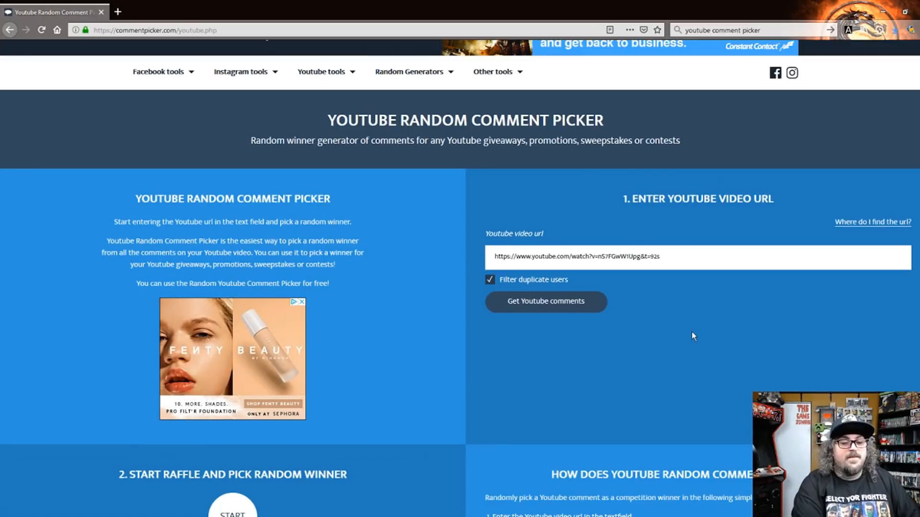
{"action": "left_click", "coordinate": [545, 301]}
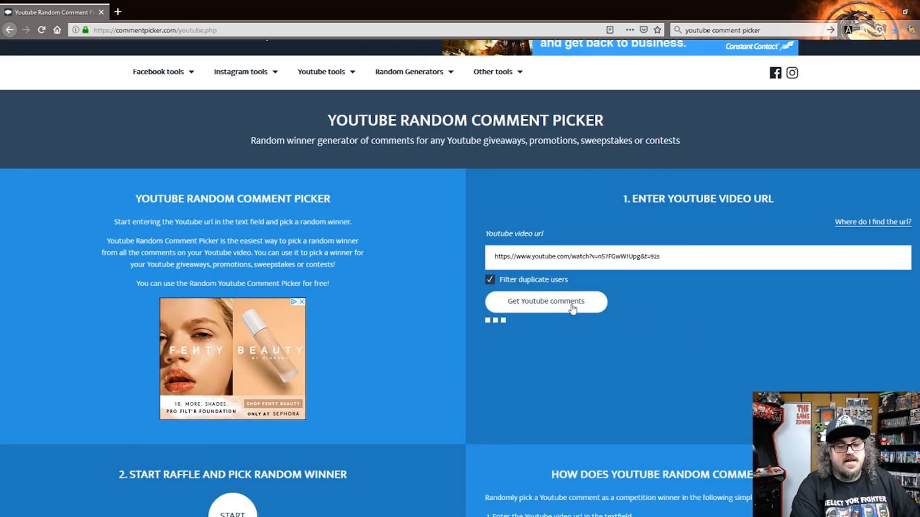
{"action": "left_click", "coordinate": [545, 302]}
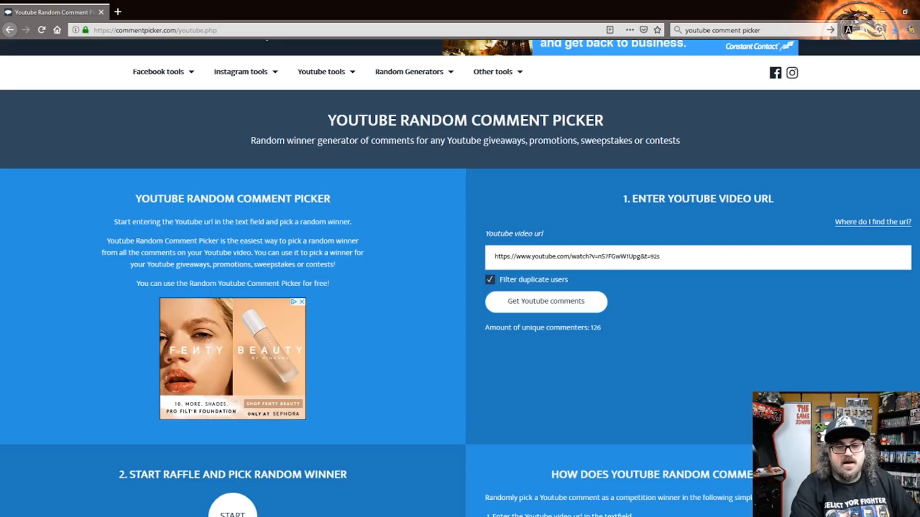
Start the raffle to draw a winner, then draw another random winner.
{"action": "scroll", "scroll_direction": "down", "scroll_amount": 3}
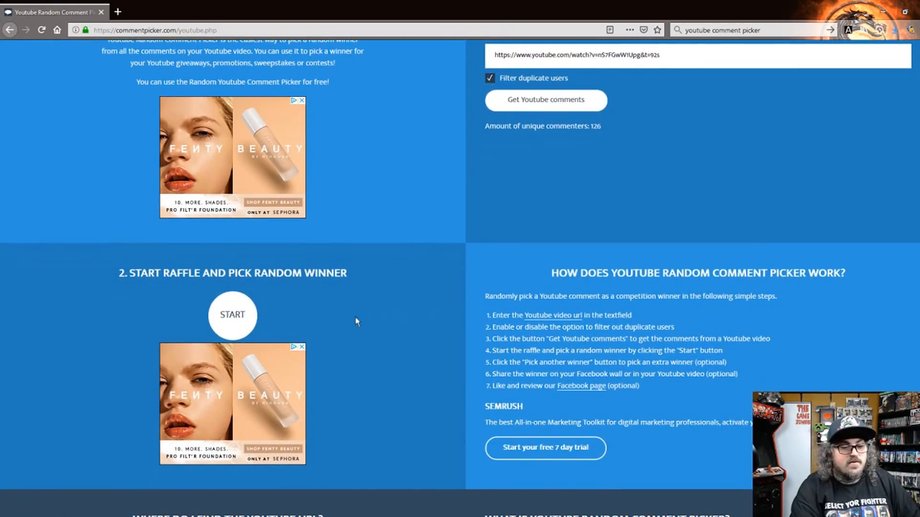
{"action": "left_click", "coordinate": [231, 315]}
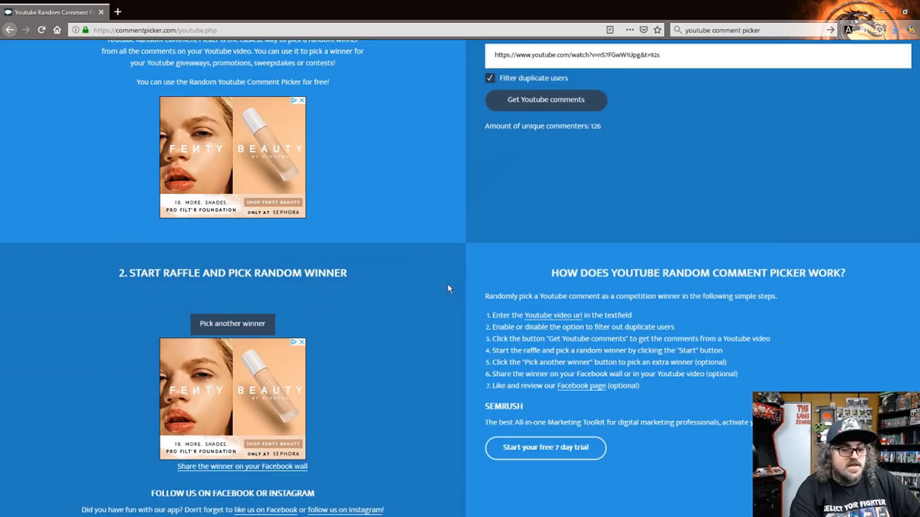
{"action": "left_click", "coordinate": [232, 324]}
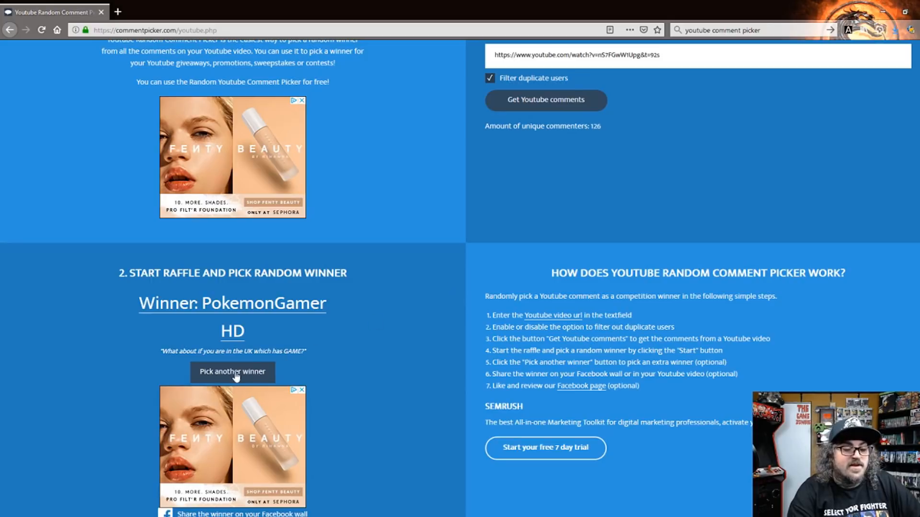
{"action": "left_click", "coordinate": [232, 372]}
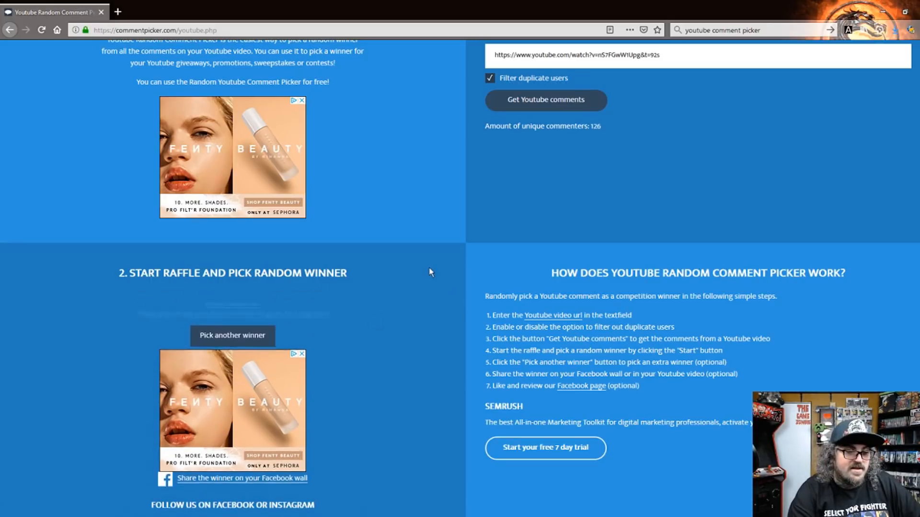
{"action": "left_click", "coordinate": [232, 336]}
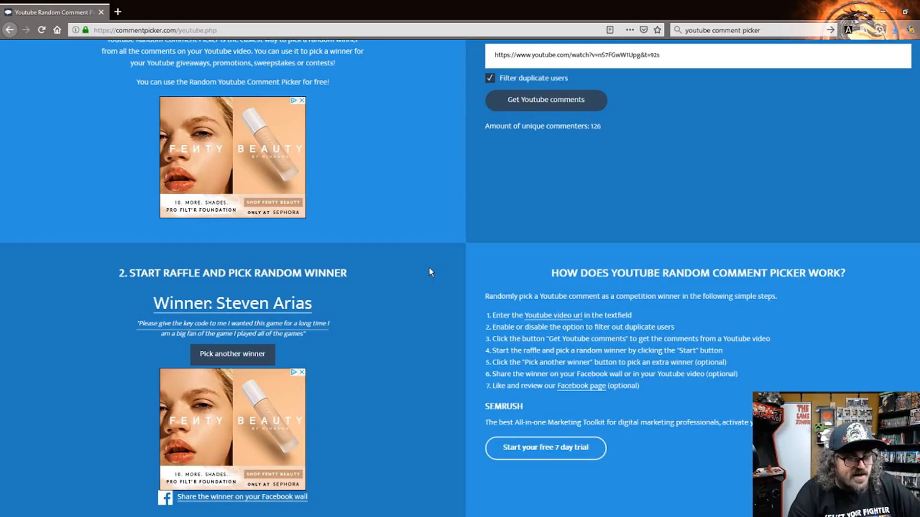
{"action": "mouse_move", "coordinate": [427, 275]}
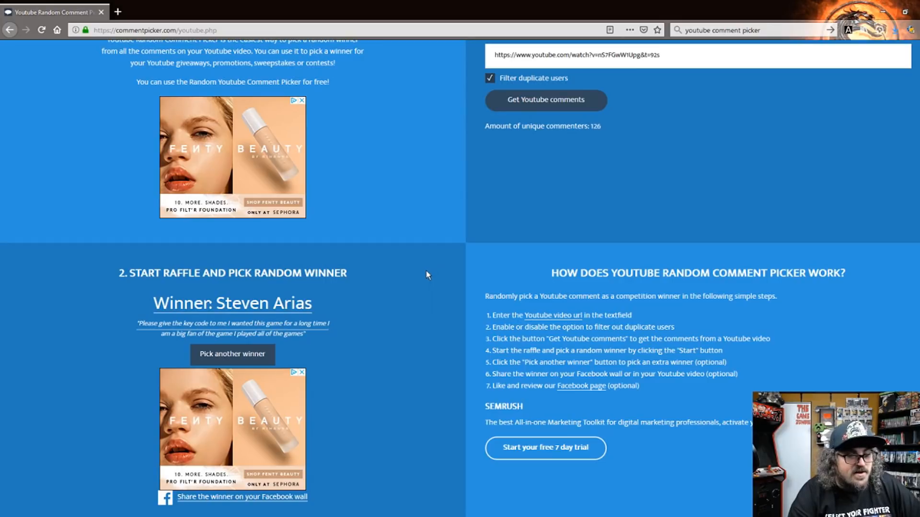
{"action": "mouse_move", "coordinate": [395, 316]}
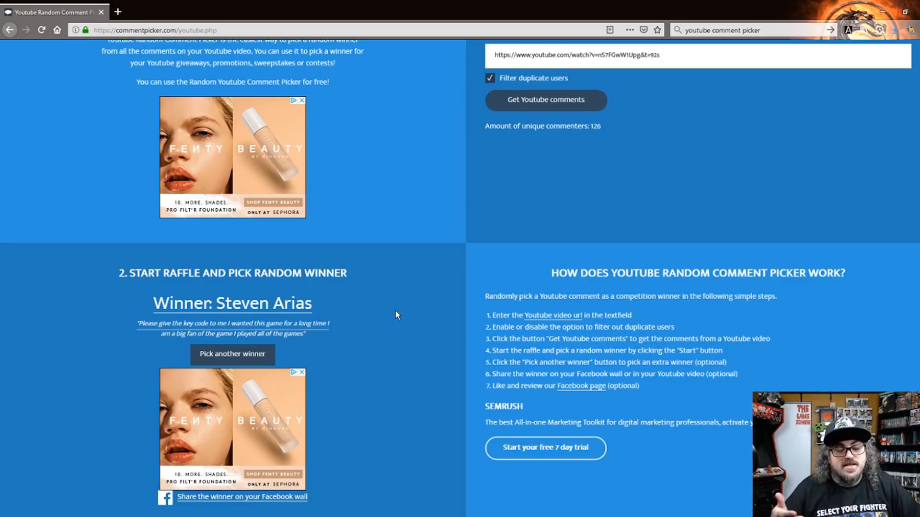
Reset the raffle so no winner is shown and START reappears.
{"action": "left_click", "coordinate": [232, 354]}
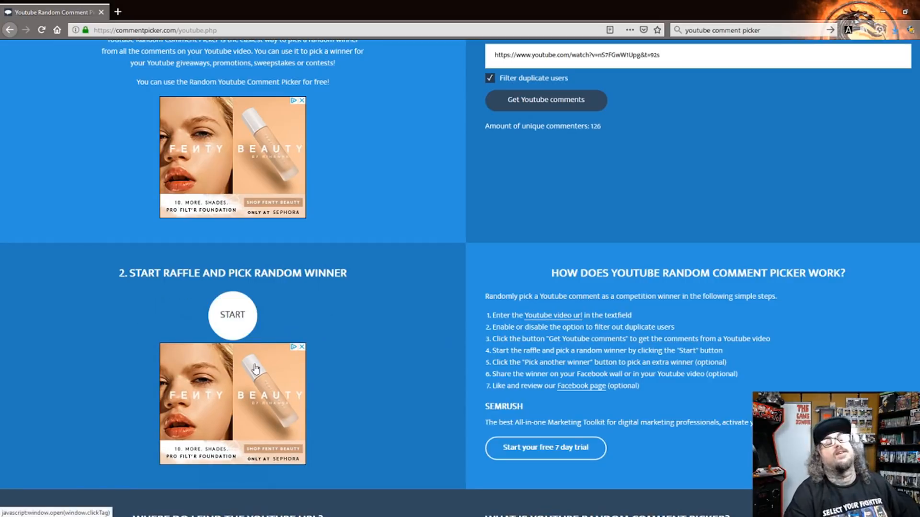
Run a fresh raffle draw for a new winner, then begin another draw.
{"action": "left_click", "coordinate": [232, 316]}
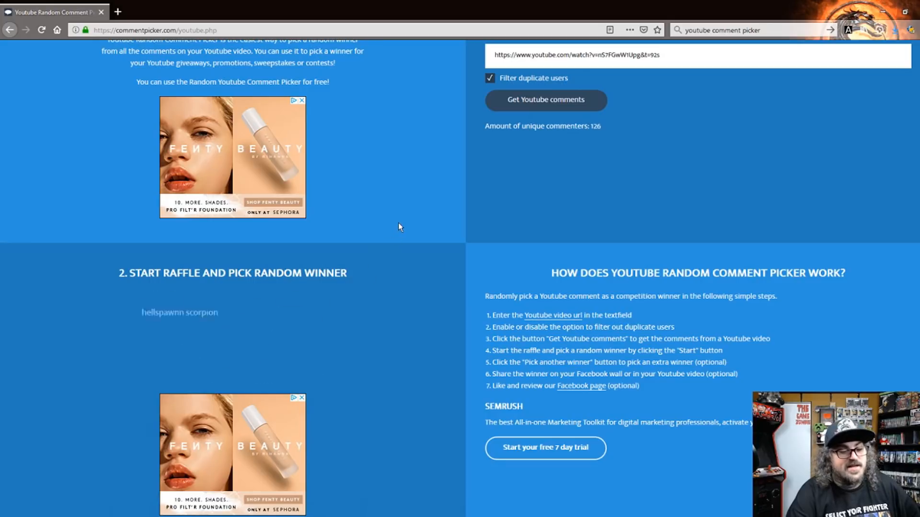
{"action": "scroll", "scroll_direction": "down", "scroll_amount": 3}
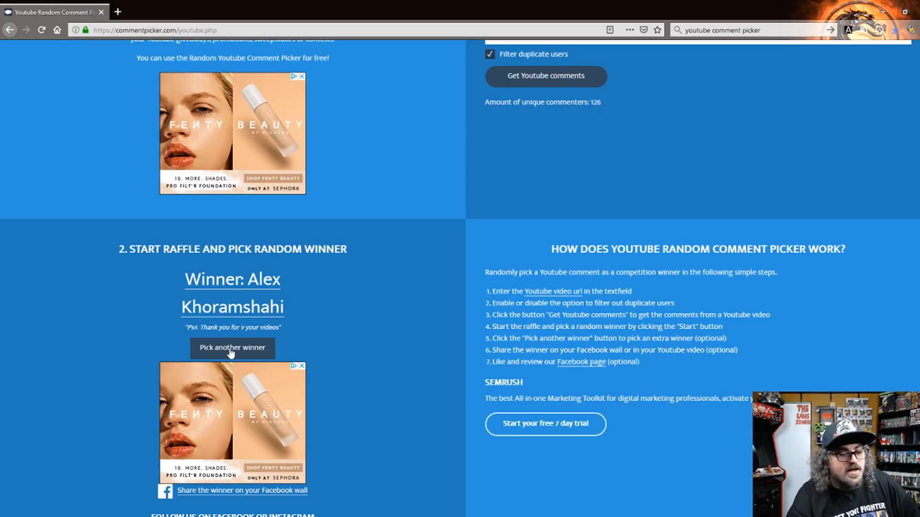
{"action": "left_click", "coordinate": [232, 347]}
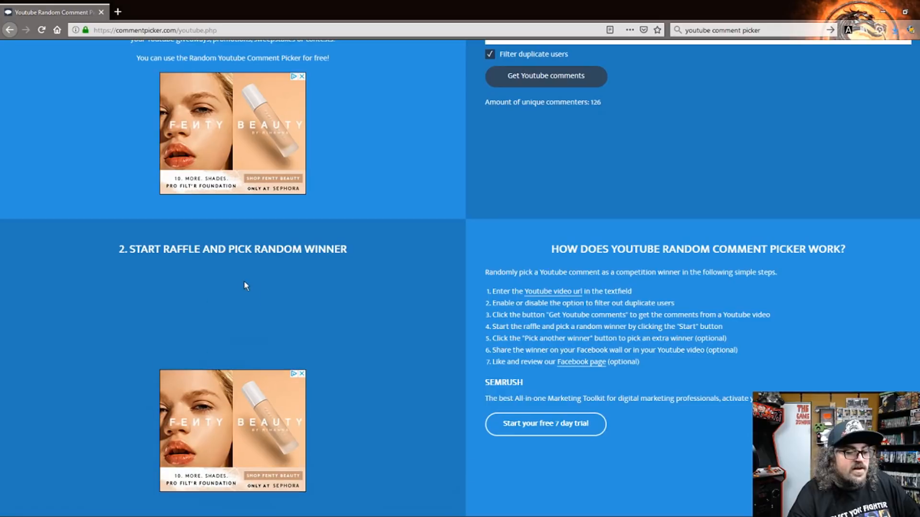